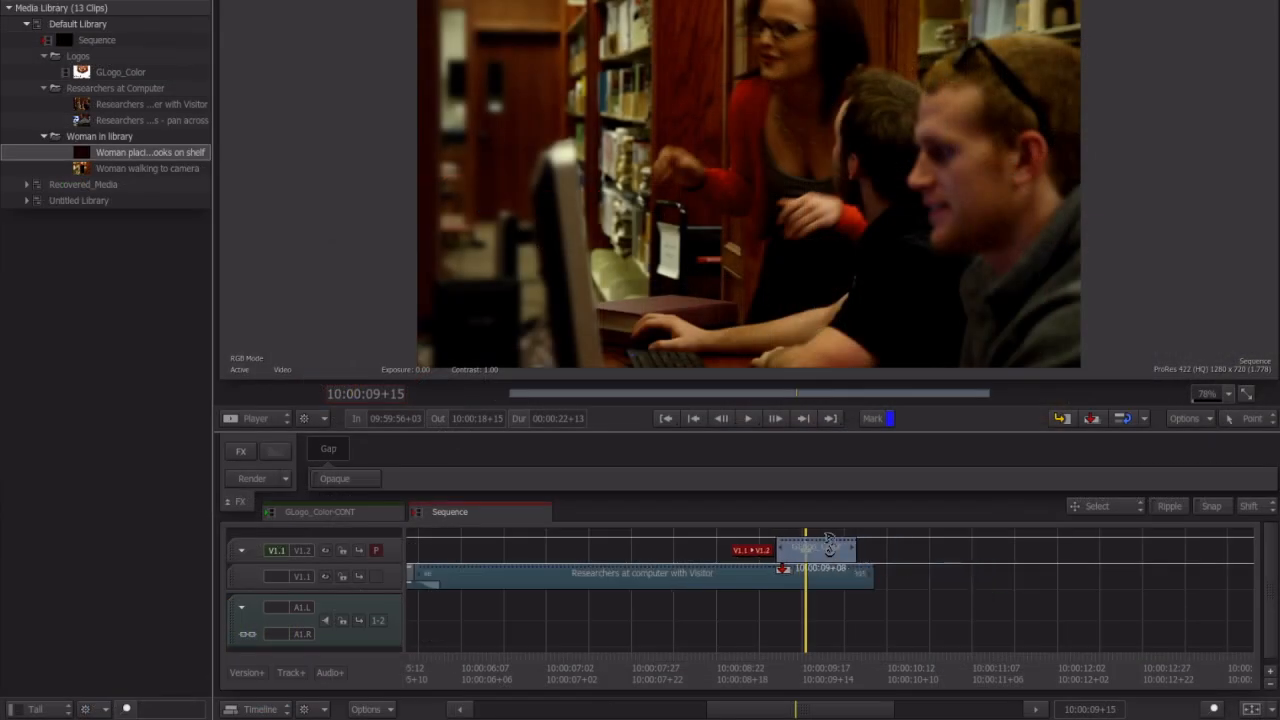
Step: Place the GLogo_Color clip on track V2 above the Researchers footage at the playhead
left_click(816, 548)
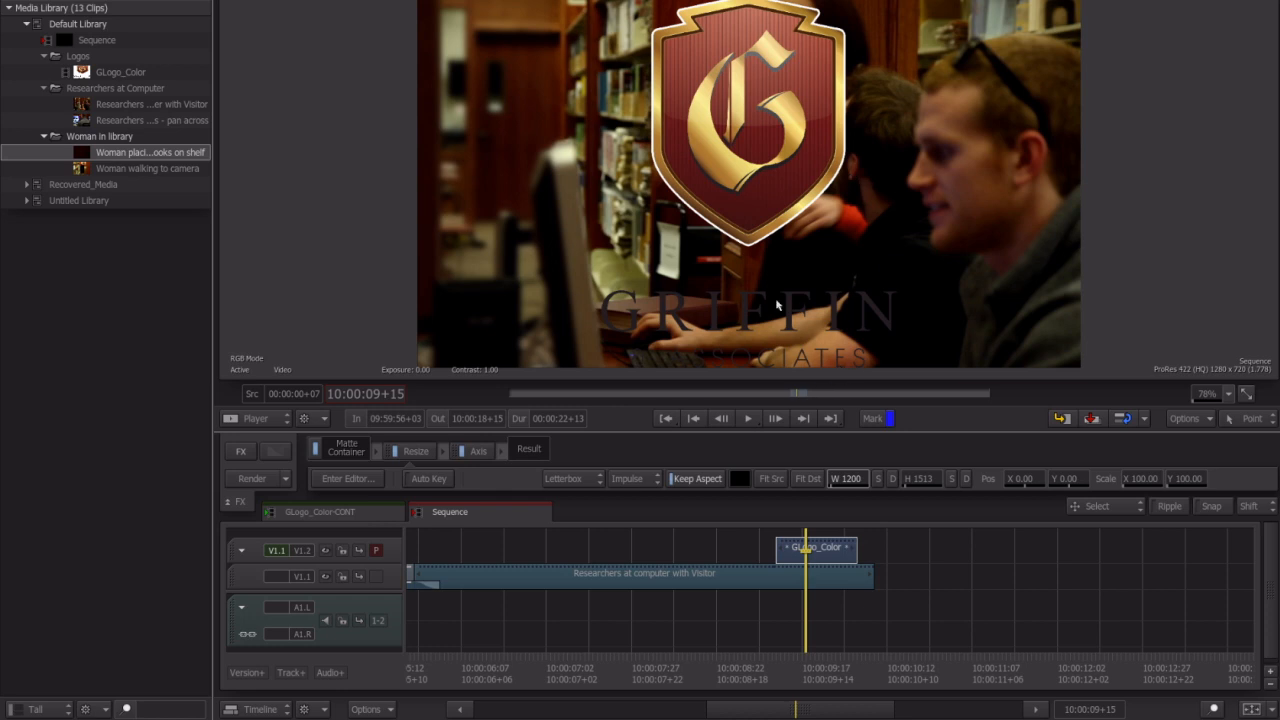